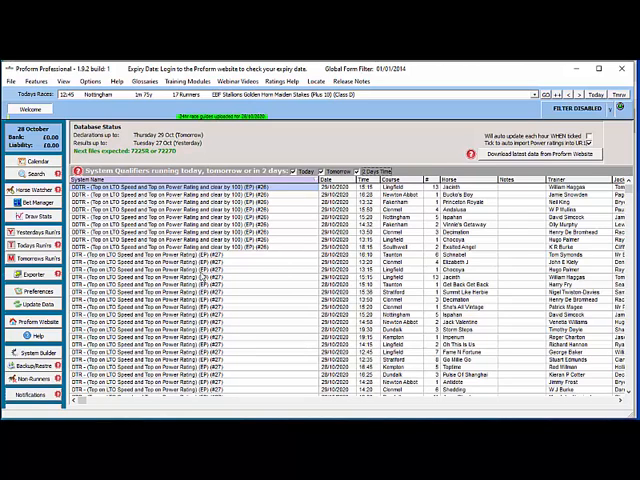
pyautogui.moveTo(36, 274)
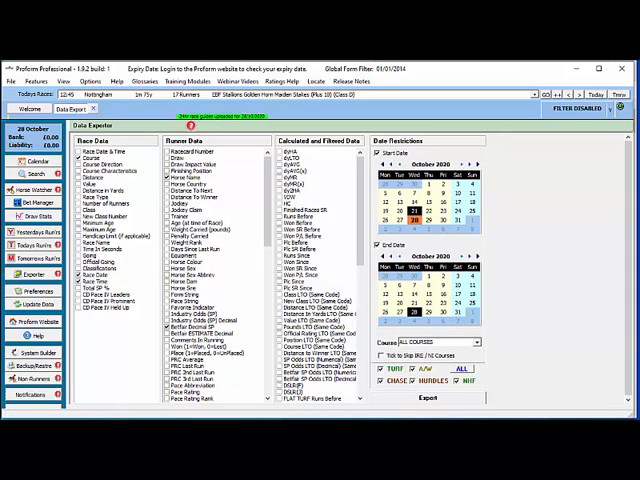
# - Start the Data Exporter from the left-hand navigation panel
pyautogui.click(32, 324)
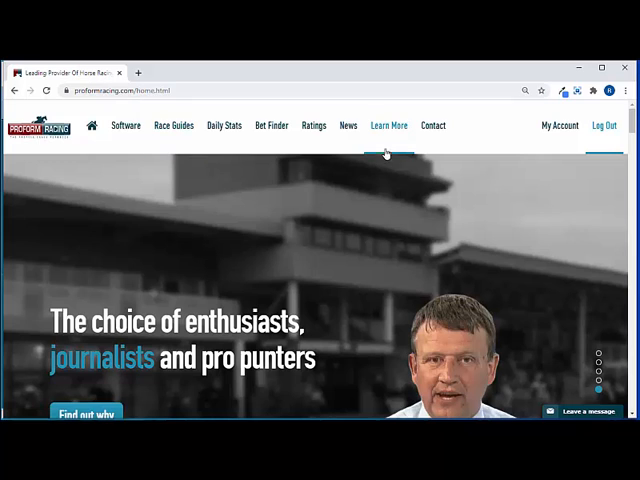
# - Show the Ratings > Importer page and reach the importer download links and CSV format notes
pyautogui.click(312, 126)
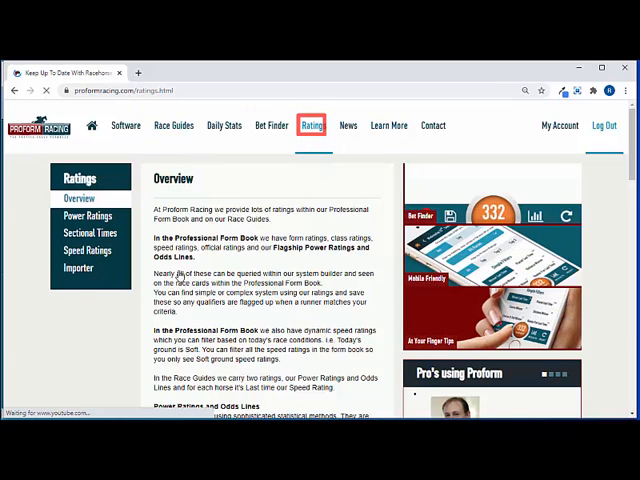
pyautogui.click(78, 268)
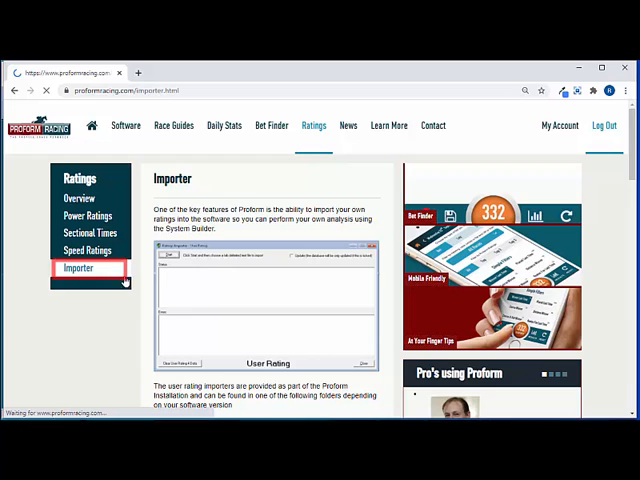
pyautogui.scroll(-3)
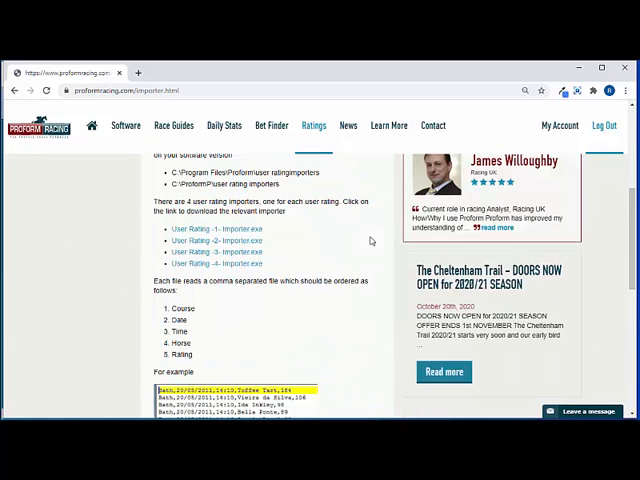
pyautogui.scroll(-3)
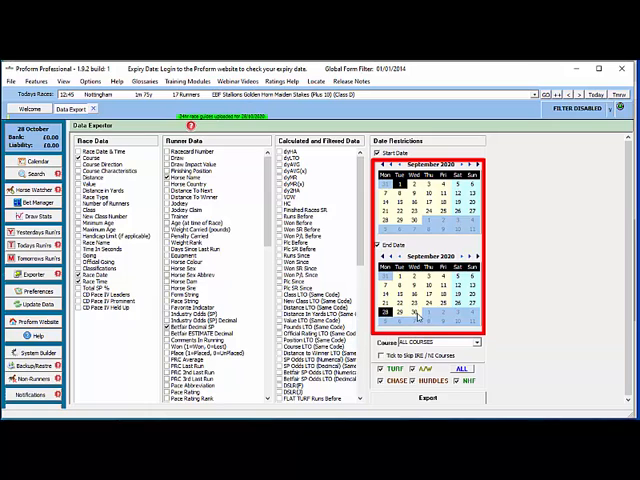
# - Restrict the export to 1–30 September 2020 and run the export
pyautogui.click(430, 316)
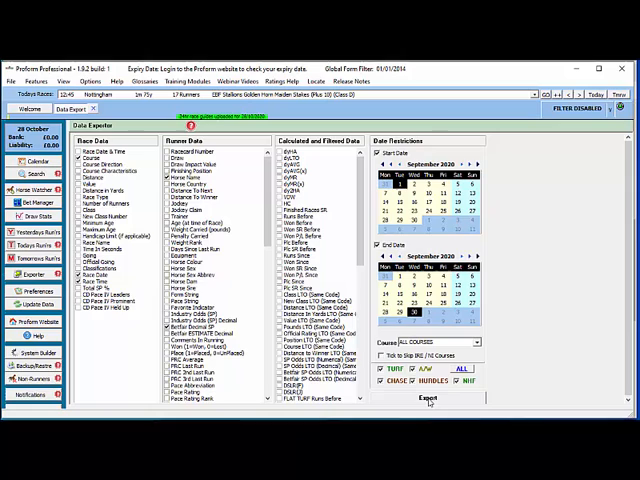
pyautogui.click(428, 400)
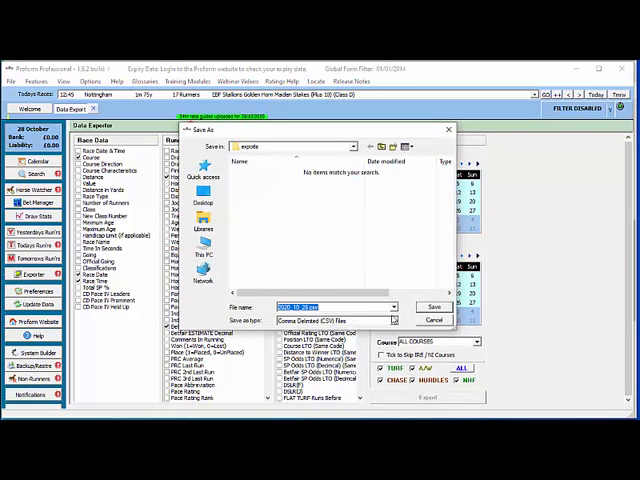
# - Save the export as a CSV in the exports folder and acknowledge the saved message
pyautogui.click(424, 306)
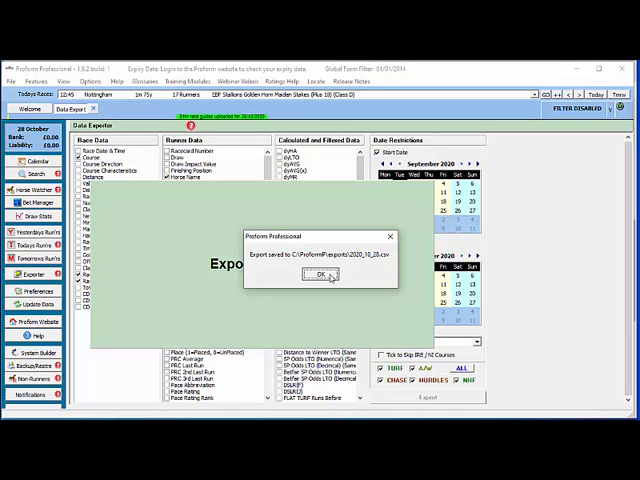
pyautogui.click(320, 276)
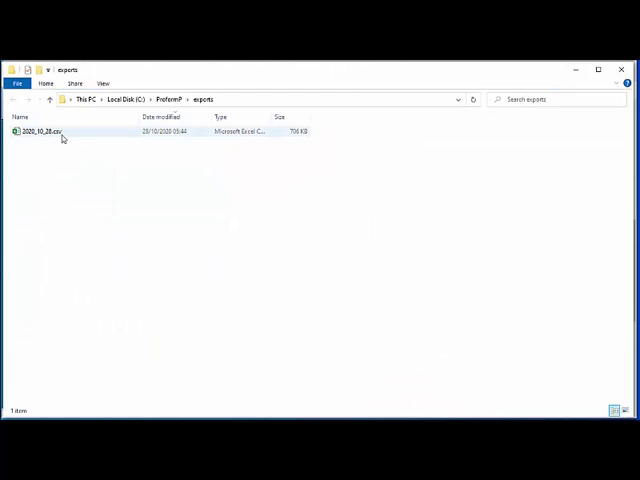
pyautogui.moveTo(64, 132)
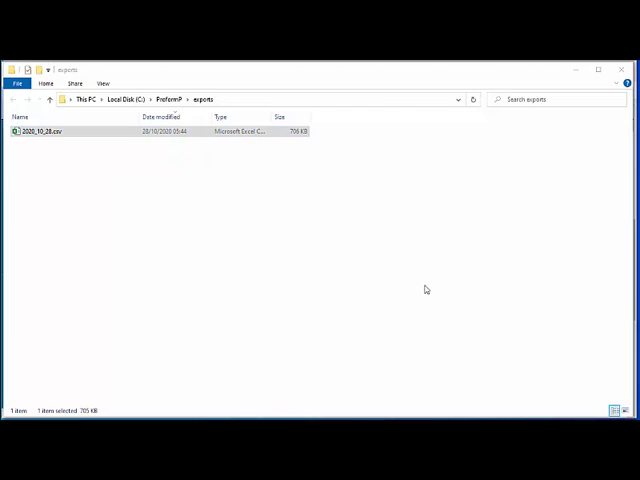
# - Load the exported 2020_10_20 CSV into Excel from the exports folder
pyautogui.doubleClick(40, 132)
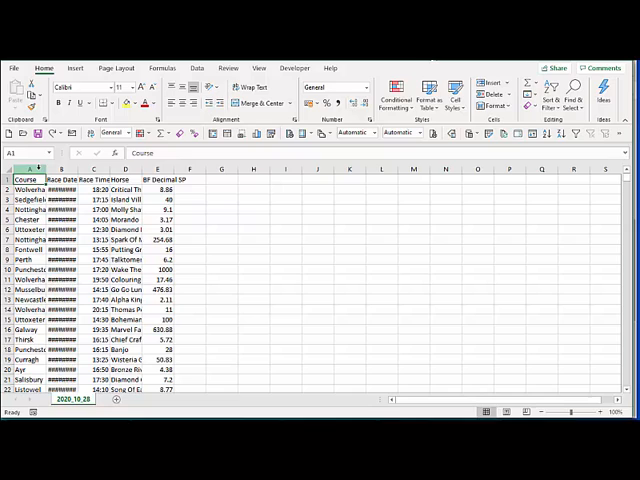
pyautogui.click(60, 180)
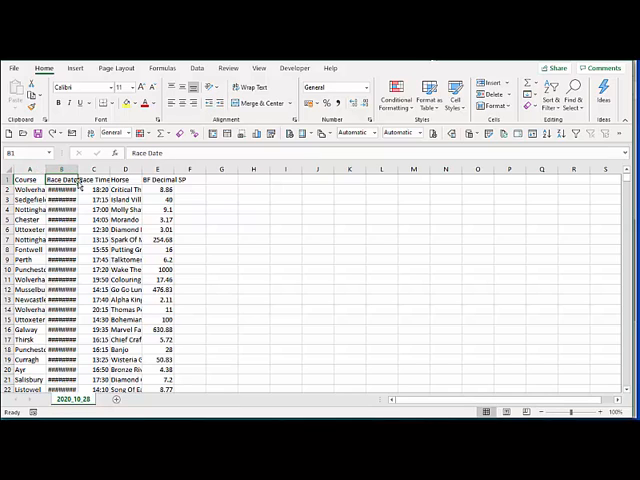
pyautogui.click(124, 180)
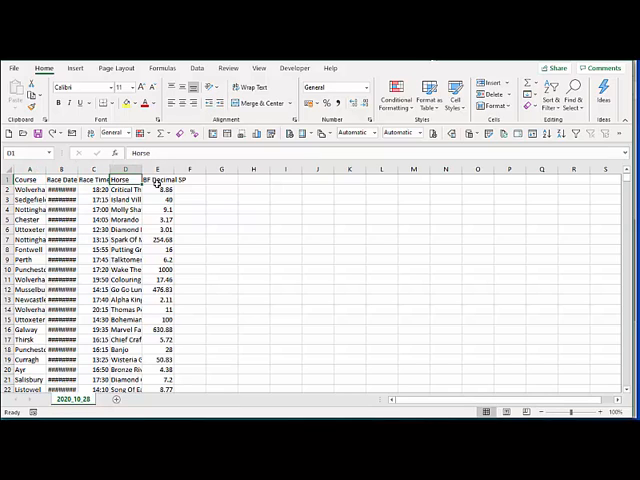
pyautogui.click(156, 180)
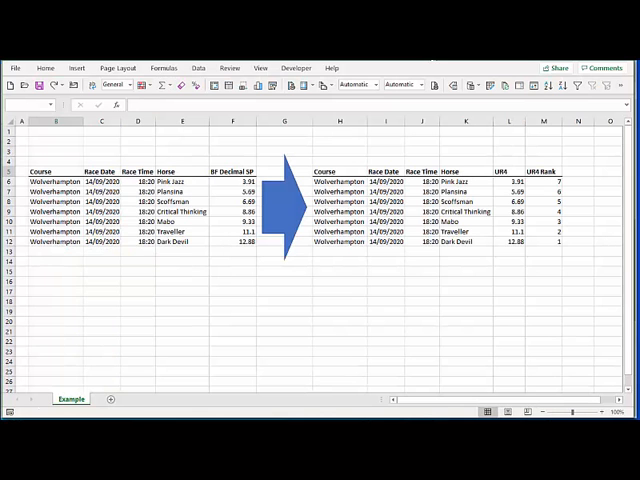
pyautogui.click(56, 168)
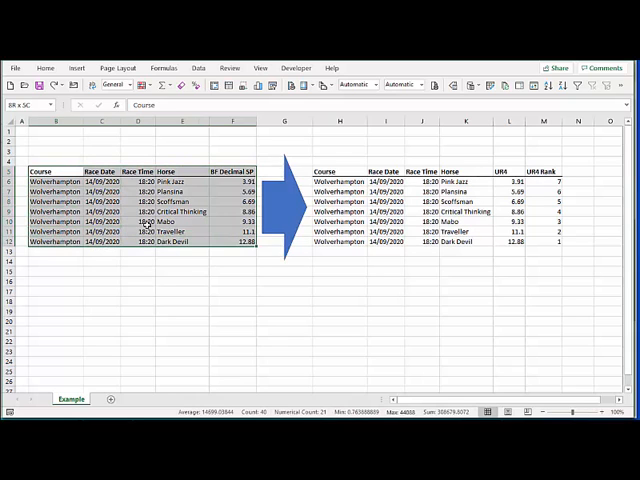
pyautogui.click(100, 192)
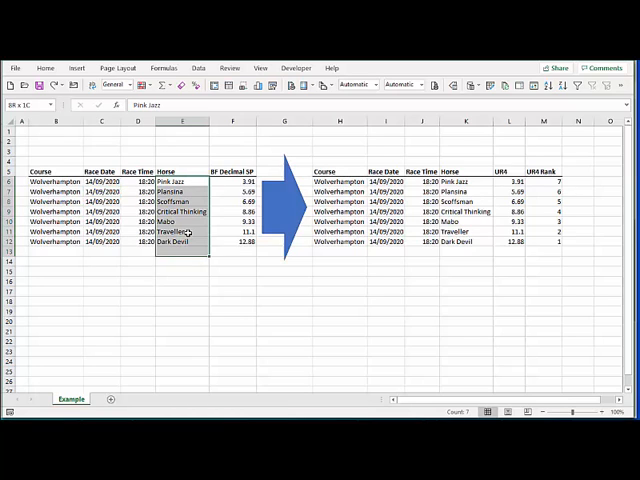
pyautogui.click(232, 180)
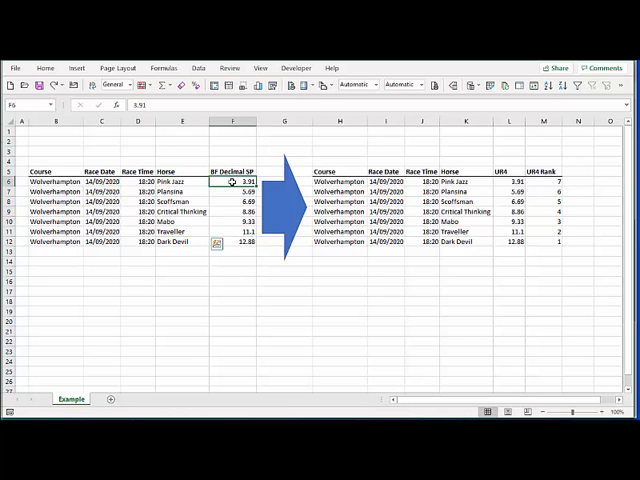
pyautogui.click(232, 240)
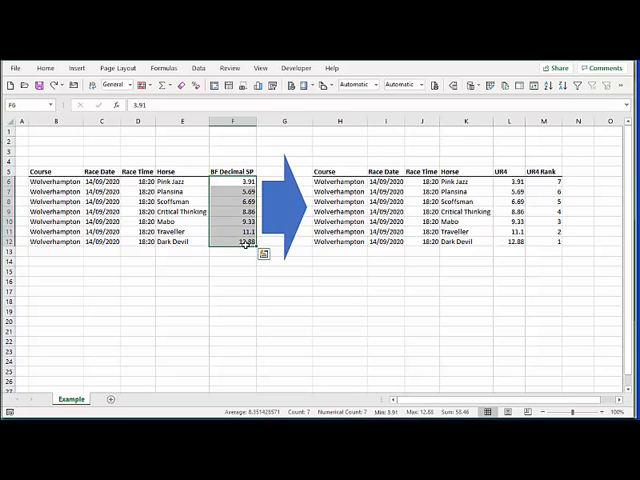
pyautogui.moveTo(284, 168)
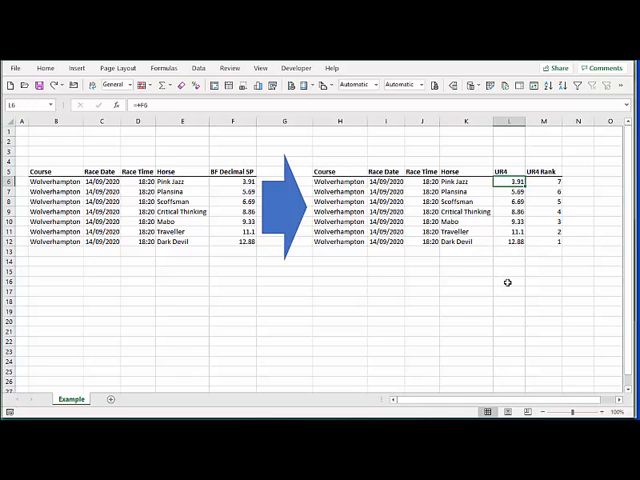
pyautogui.click(544, 240)
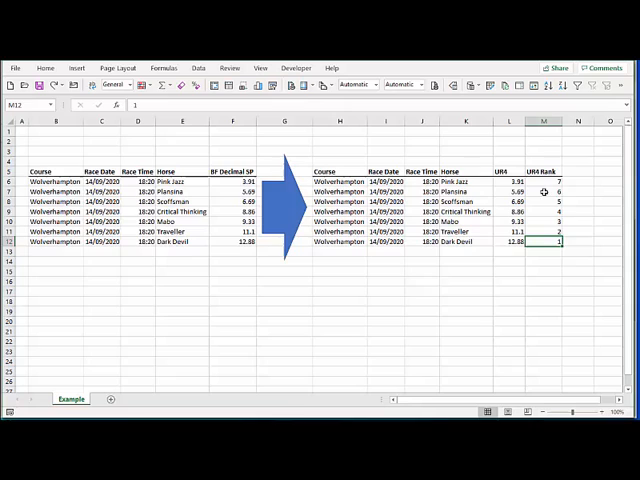
pyautogui.moveTo(544, 180); pyautogui.dragTo(544, 240)
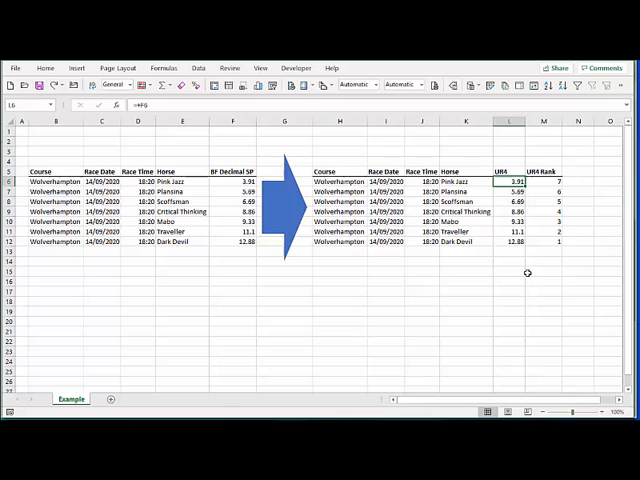
pyautogui.moveTo(544, 182); pyautogui.dragTo(544, 220)
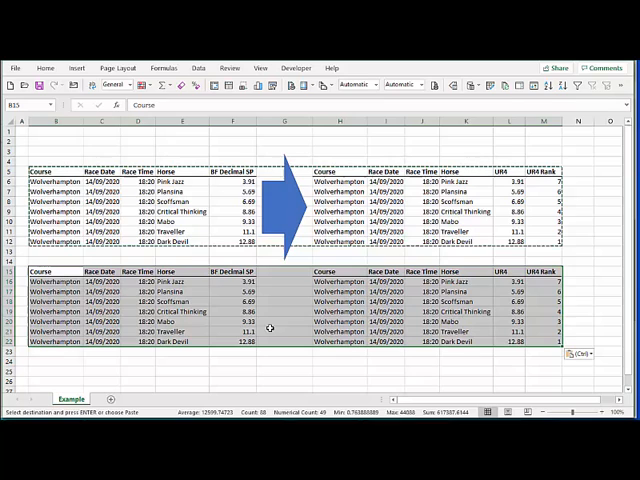
pyautogui.click(232, 188)
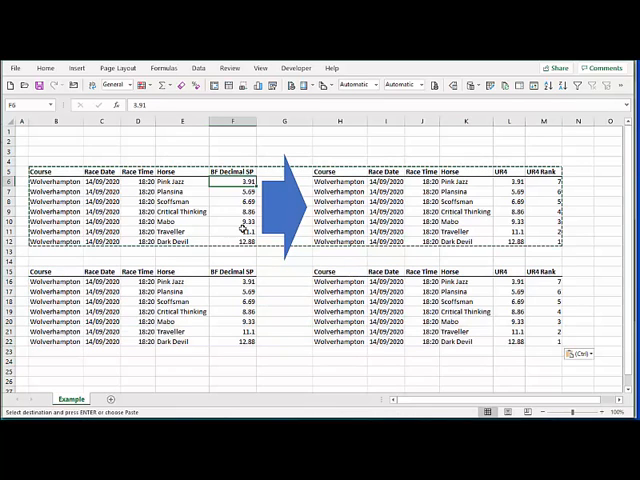
pyautogui.moveTo(234, 180); pyautogui.dragTo(234, 240)
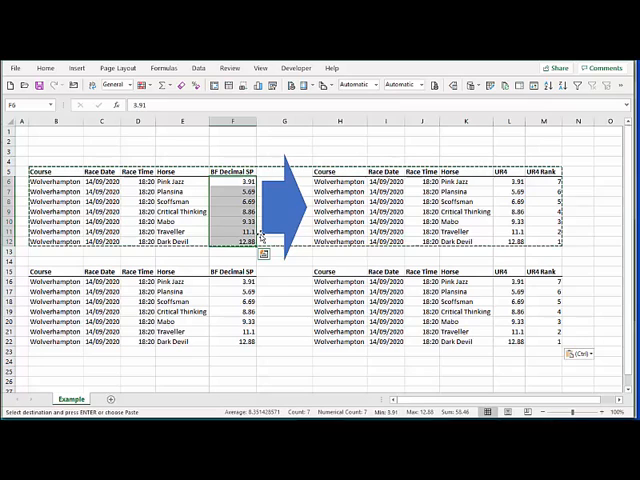
pyautogui.click(232, 286)
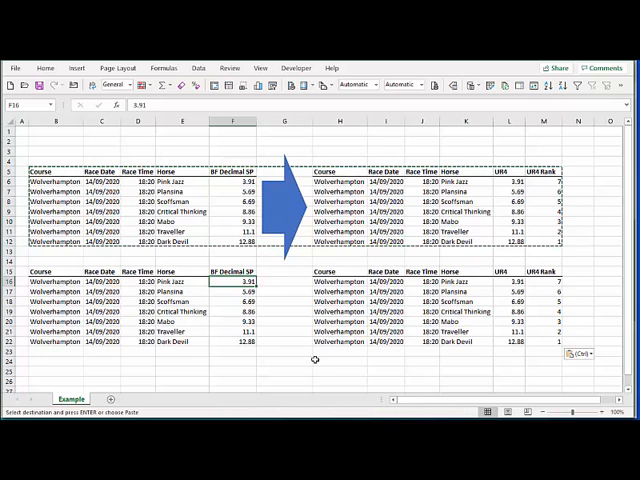
pyautogui.moveTo(314, 372)
pyautogui.write('=1/F6')
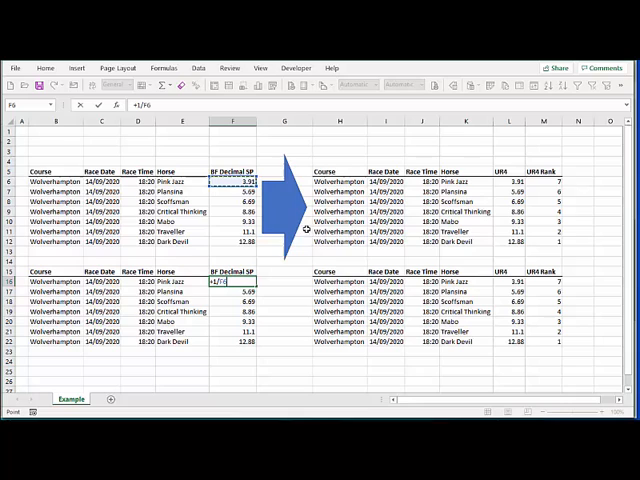
pyautogui.press('Return')
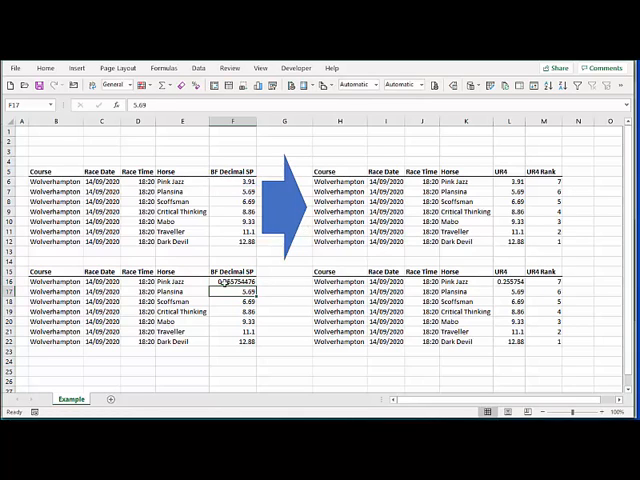
pyautogui.click(232, 292)
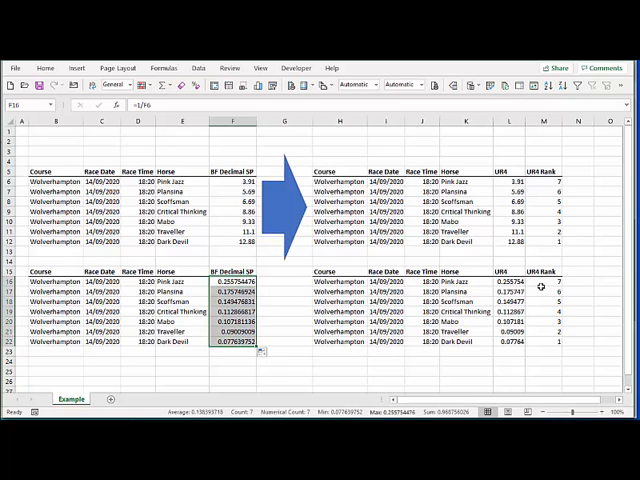
pyautogui.click(542, 292)
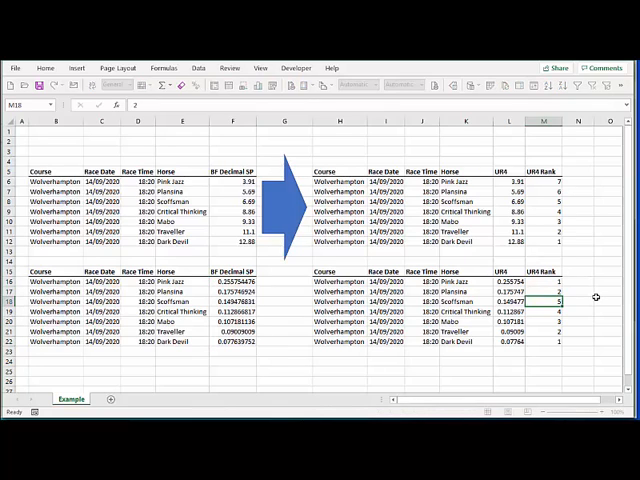
pyautogui.click(560, 320)
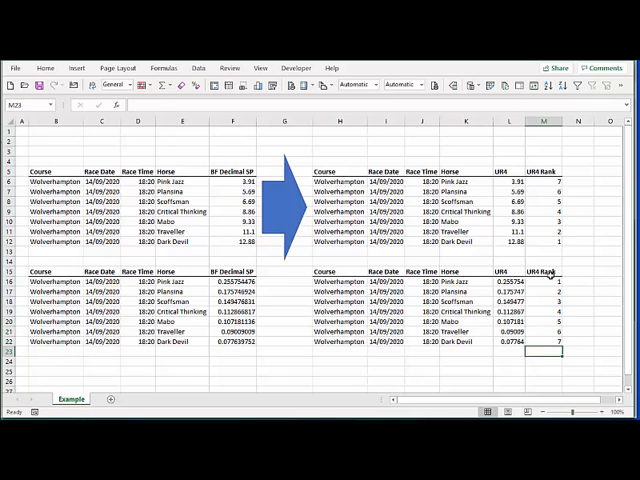
pyautogui.moveTo(560, 282); pyautogui.dragTo(560, 342)
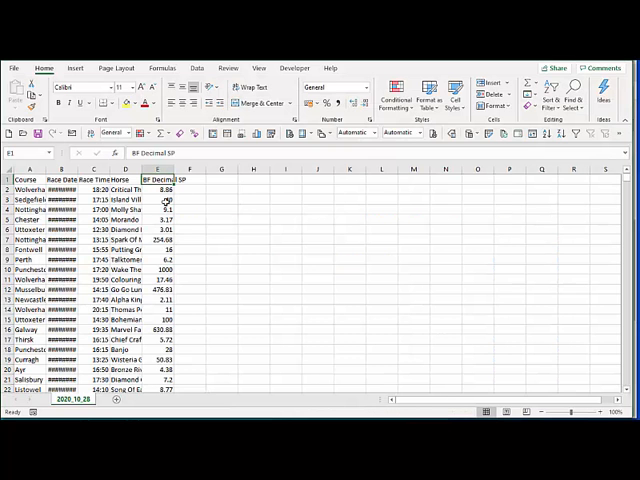
# - Enter =1/E2 beside the first BF decimal SP as the implied probability
pyautogui.click(160, 190)
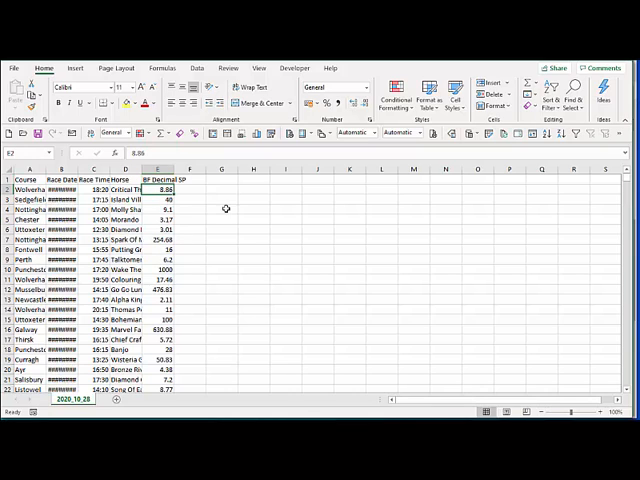
pyautogui.click(220, 190)
pyautogui.write('=1/E2')
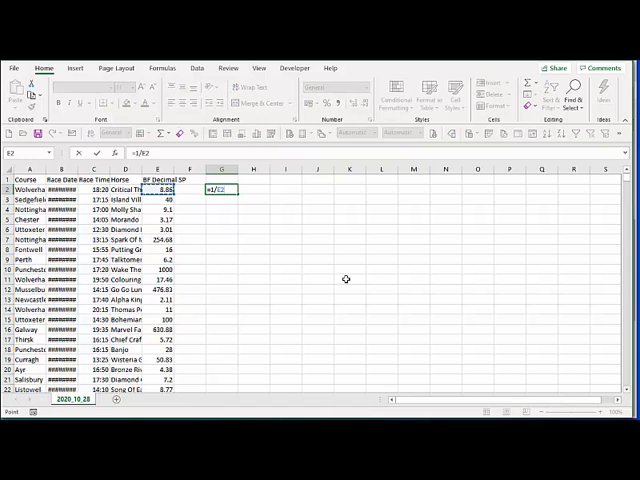
pyautogui.press('Return')
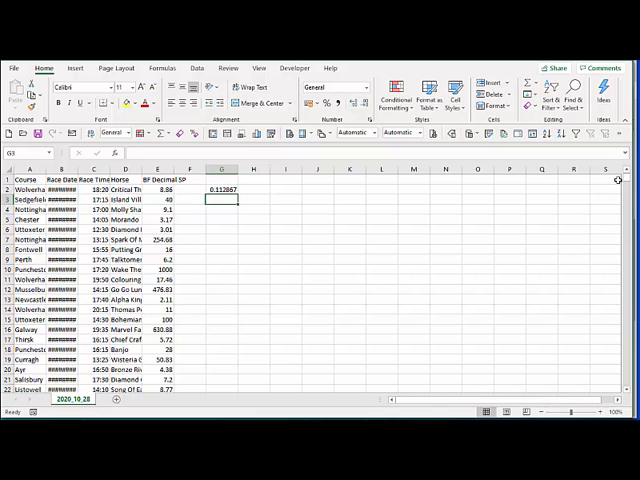
# - Fill the probability formula down to the last runner and copy the column
pyautogui.moveTo(220, 190); pyautogui.dragTo(220, 200)
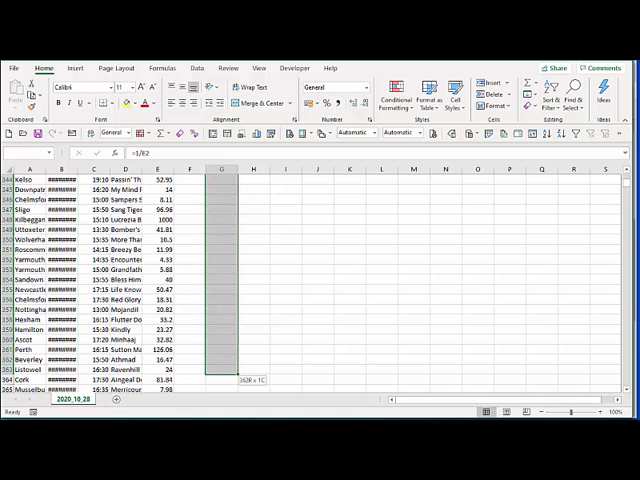
pyautogui.scroll(-3)
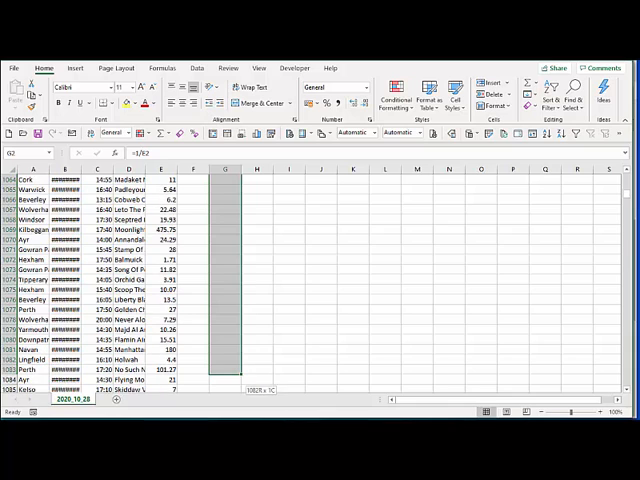
pyautogui.scroll(-3)
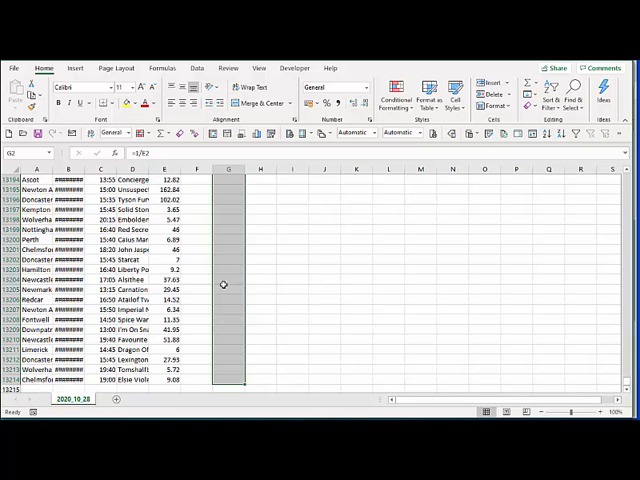
pyautogui.click(532, 84)
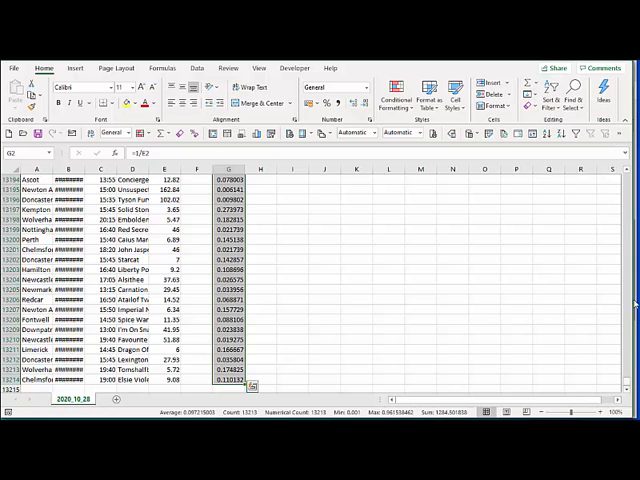
pyautogui.press('ctrl+Home')
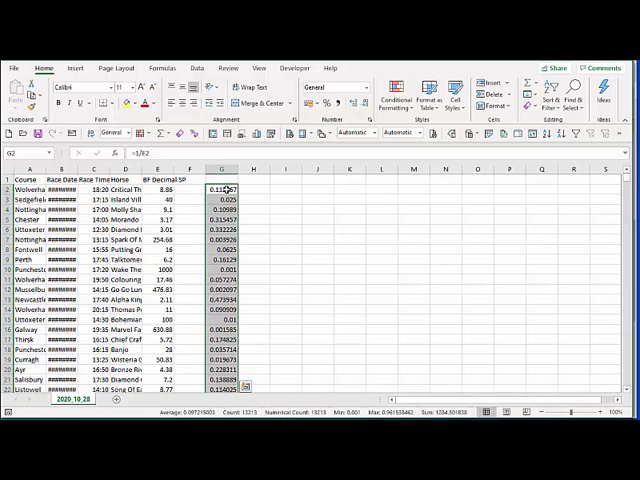
pyautogui.press('ctrl+c')
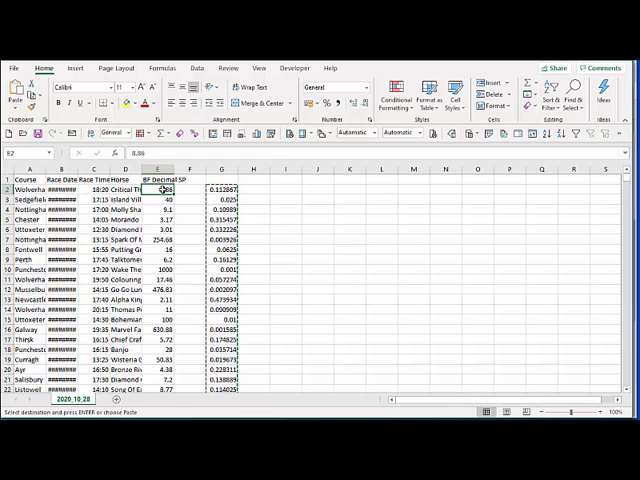
# - Paste the probabilities as values over the BF decimal SP column
pyautogui.rightClick(160, 188)
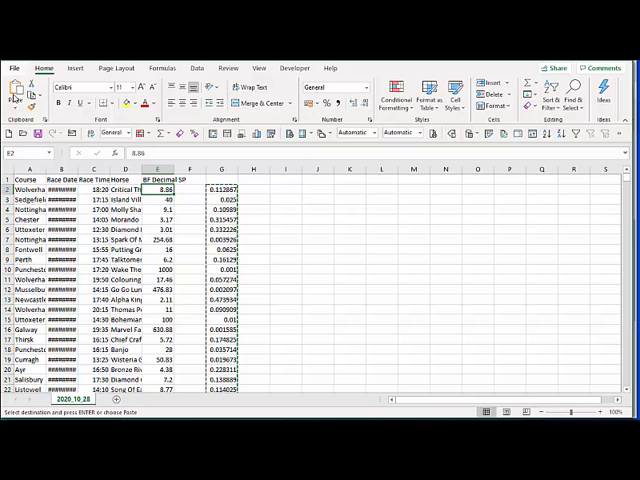
pyautogui.click(18, 90)
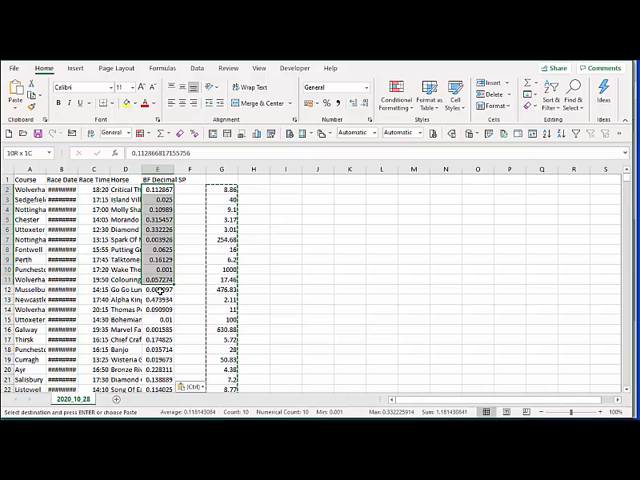
pyautogui.moveTo(156, 290); pyautogui.dragTo(156, 330)
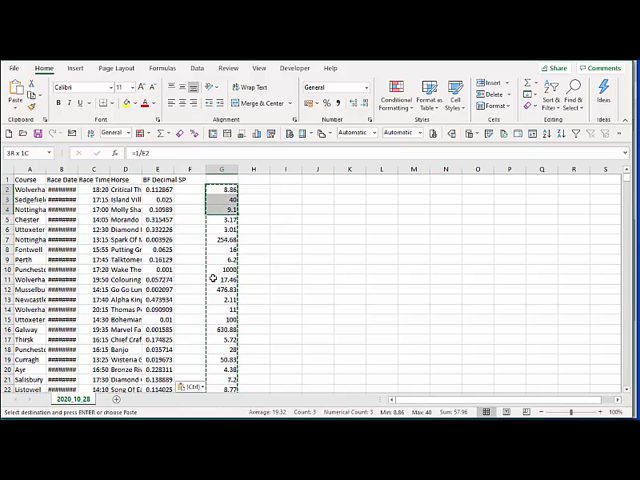
# - Clear the leftover helper formula column
pyautogui.click(222, 168)
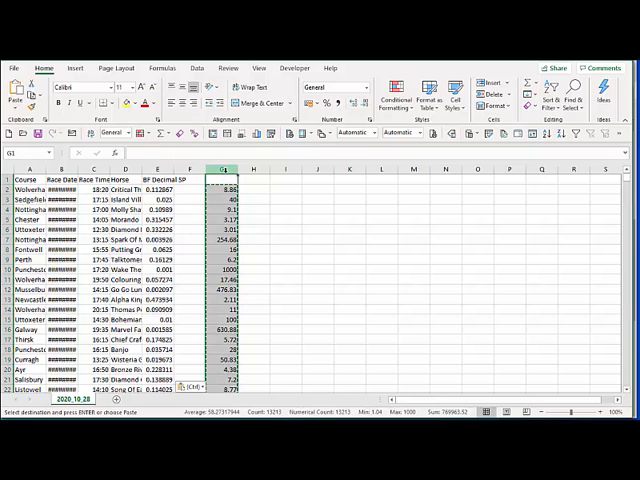
pyautogui.rightClick(220, 168)
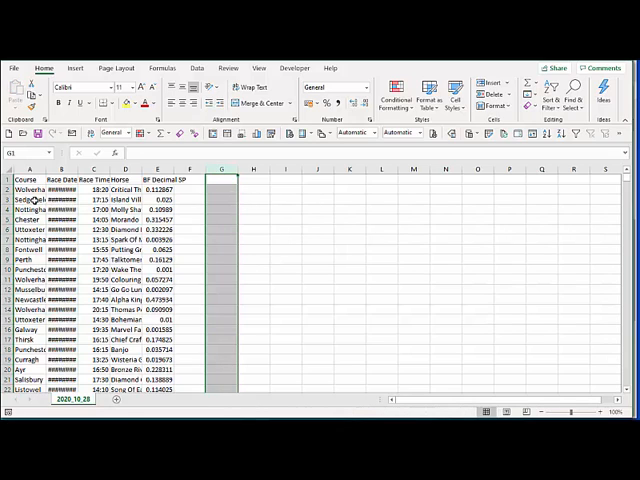
pyautogui.click(28, 180)
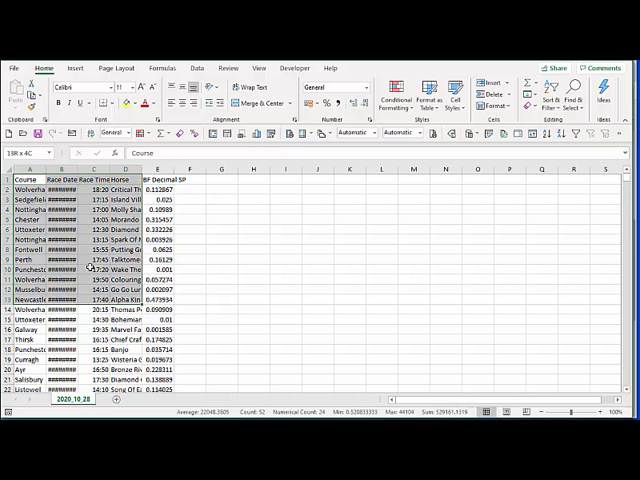
# - Delete the header row from the sheet
pyautogui.click(156, 220)
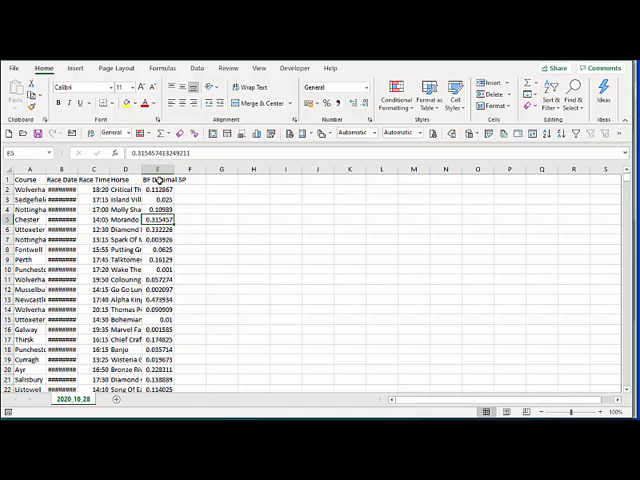
pyautogui.click(28, 180)
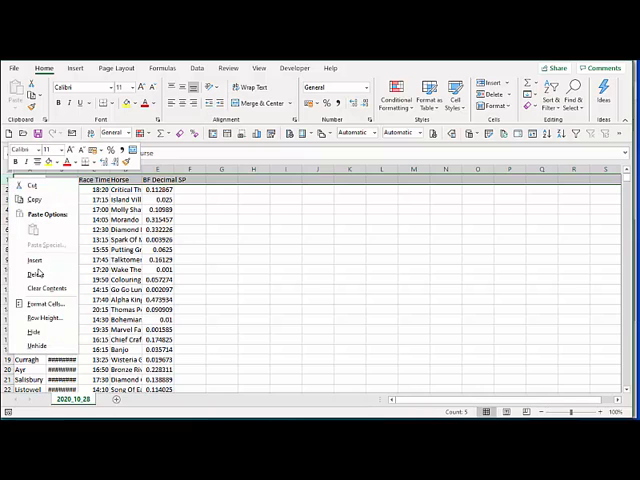
pyautogui.click(36, 276)
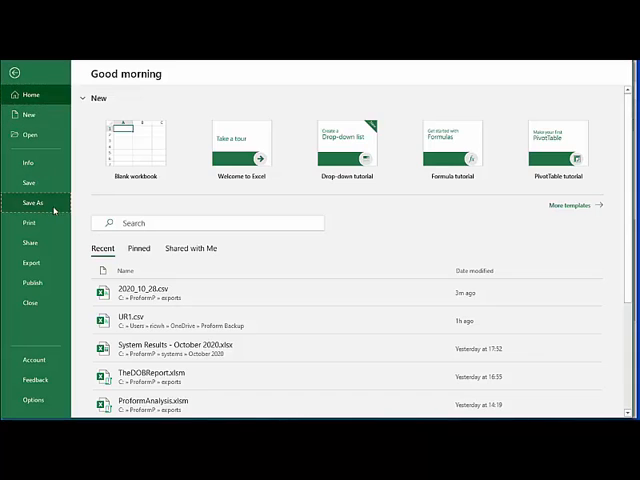
# - Save the sheet as CSV (Comma delimited) named 'ur1 import' in the exports folder
pyautogui.click(32, 204)
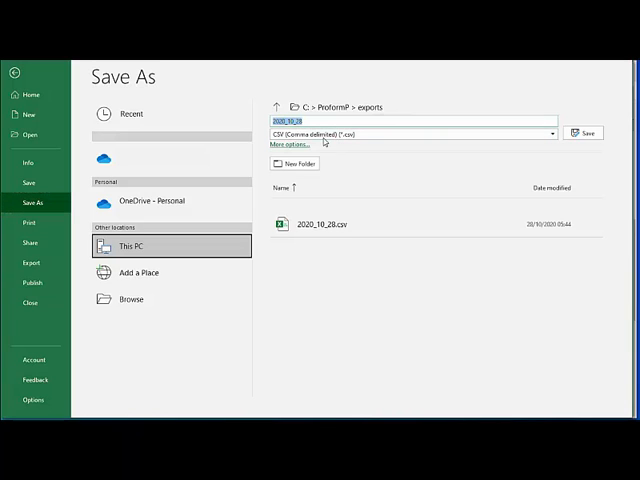
pyautogui.moveTo(336, 144)
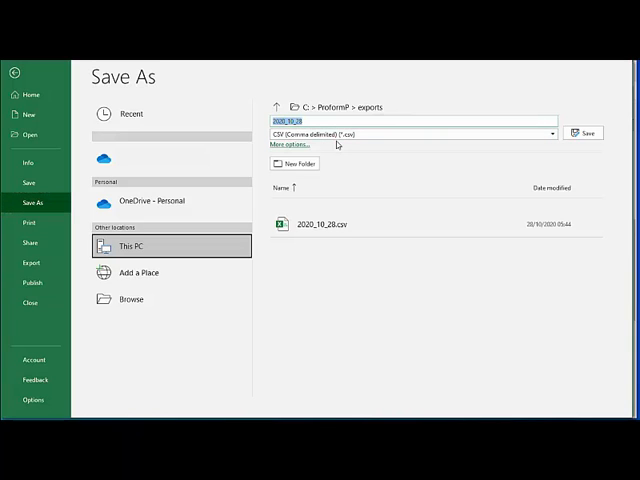
pyautogui.write('wl-import')
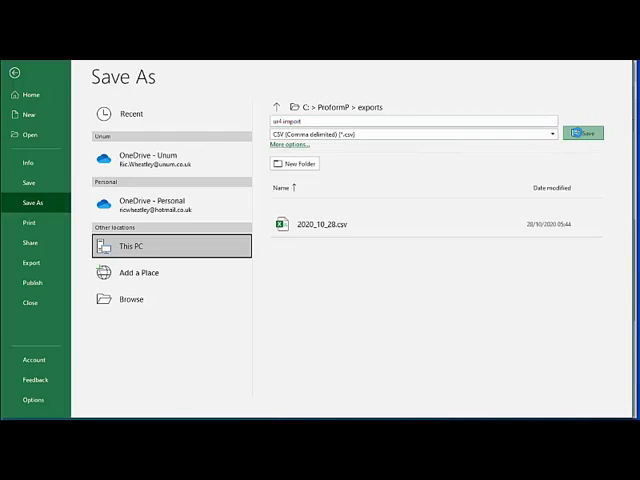
pyautogui.click(584, 132)
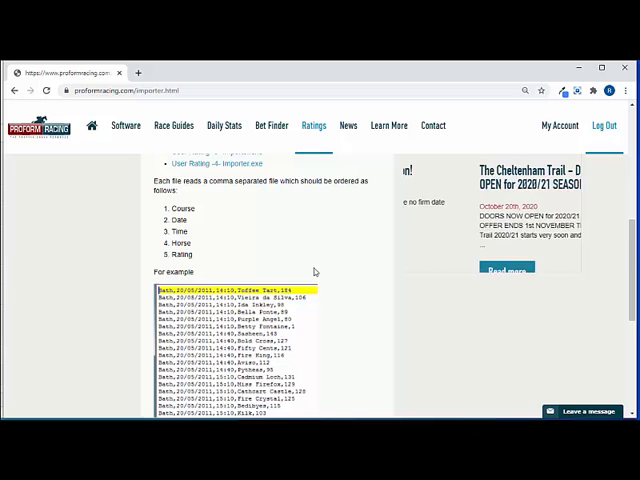
# - Compare the saved CSV layout with the importer page's example and return to the importer links
pyautogui.scroll(-3)
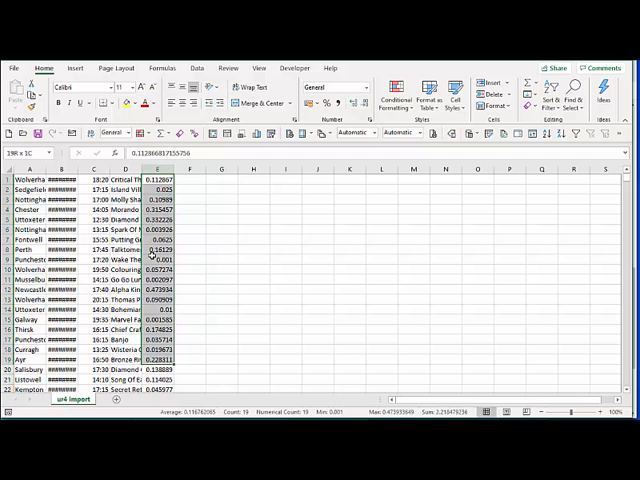
pyautogui.click(156, 180)
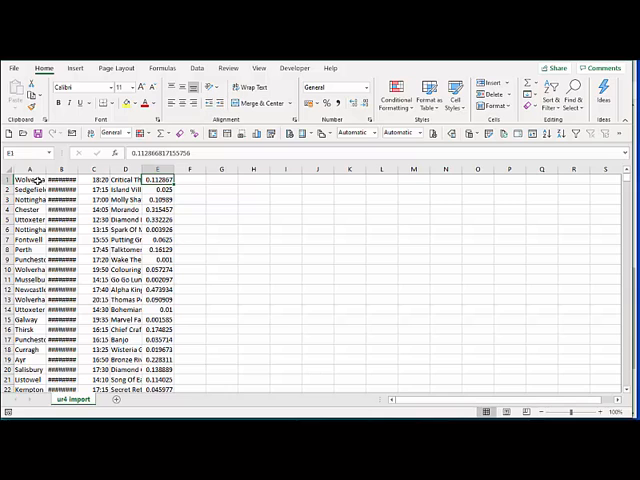
pyautogui.click(28, 180)
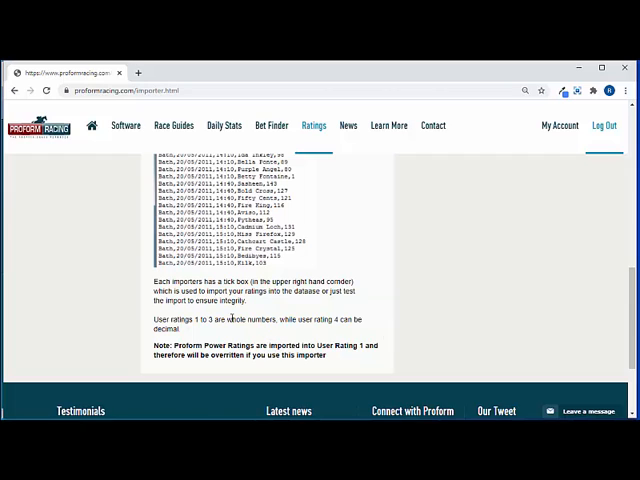
pyautogui.scroll(3)
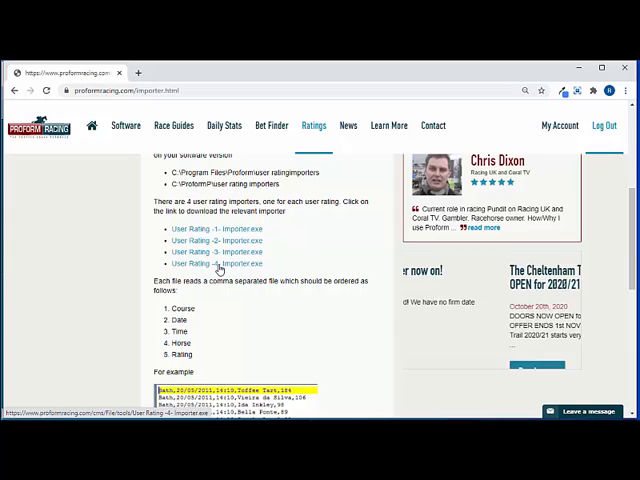
# - Download the User Rating 4 Importer and save it to Downloads
pyautogui.click(216, 264)
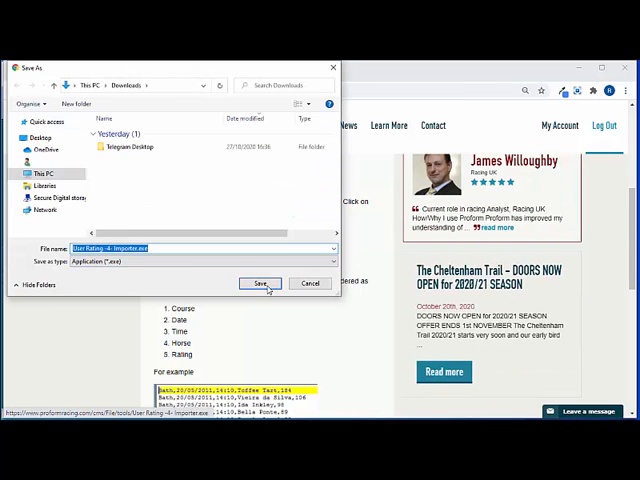
pyautogui.click(260, 284)
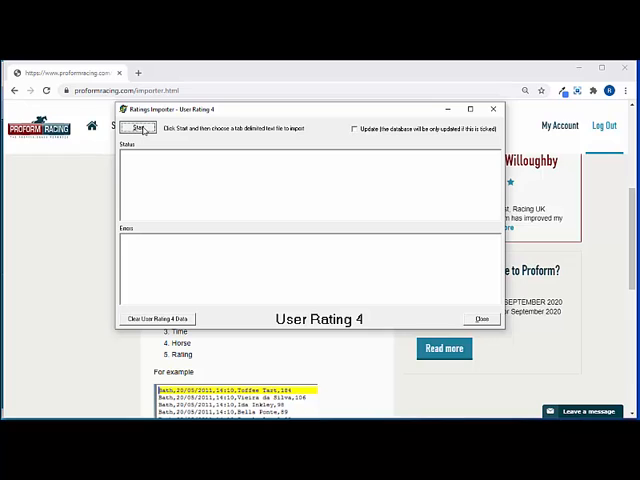
# - Browse to the Proform import folder on C: and load the ratings CSV into User Rating 4
pyautogui.click(136, 128)
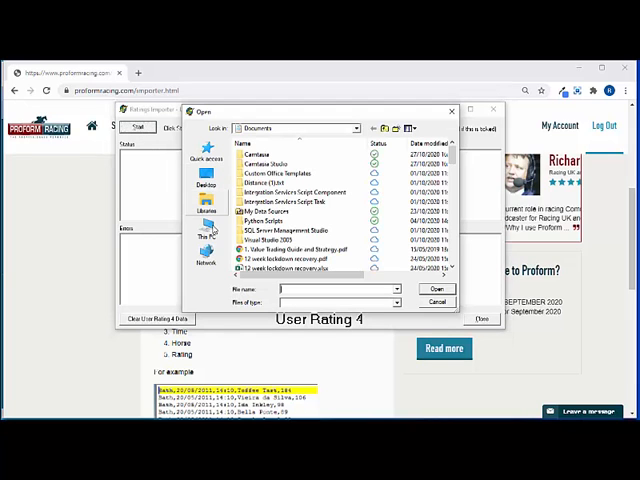
pyautogui.click(206, 222)
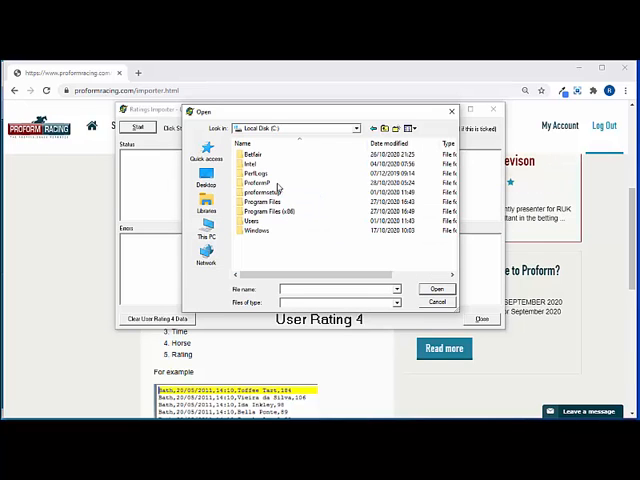
pyautogui.doubleClick(256, 192)
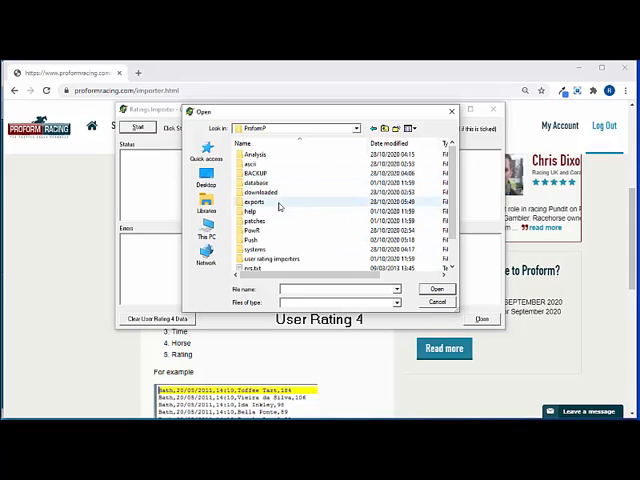
pyautogui.doubleClick(256, 202)
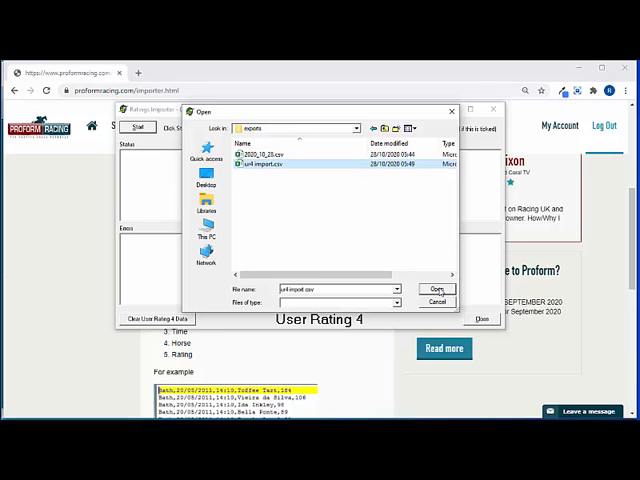
pyautogui.click(436, 288)
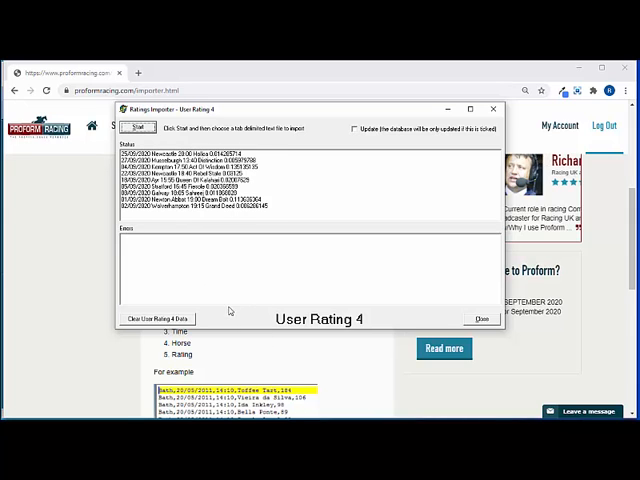
# - Wait for the import to process and acknowledge the Done message
pyautogui.click(138, 128)
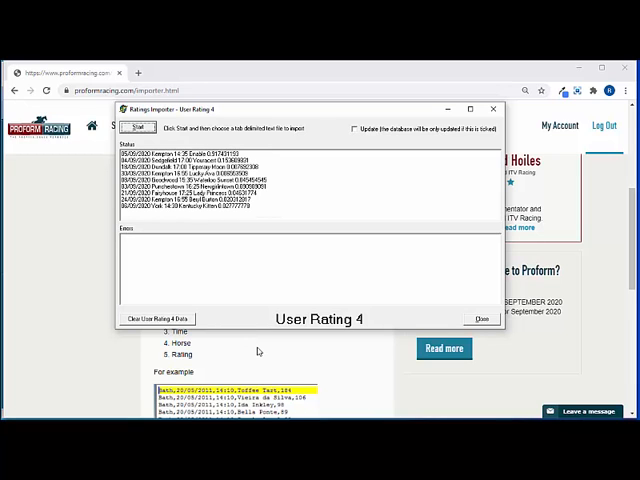
pyautogui.click(136, 128)
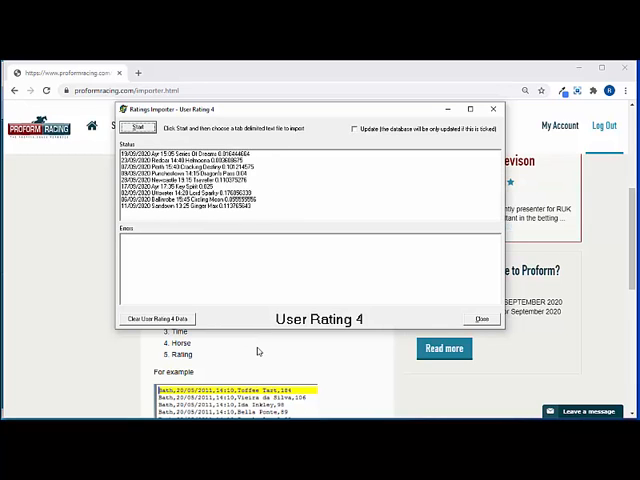
pyautogui.click(136, 128)
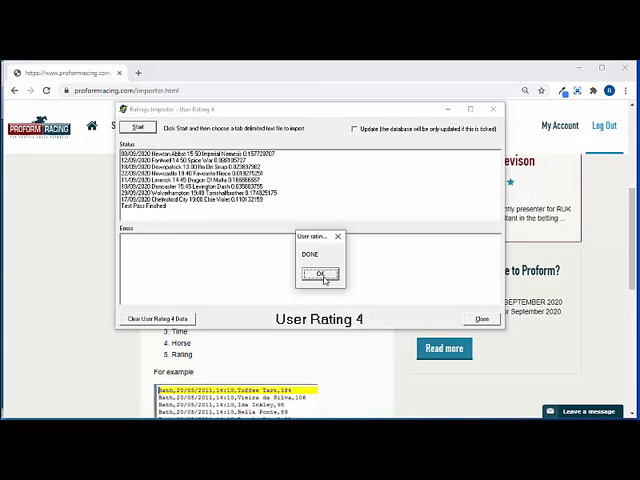
pyautogui.click(316, 274)
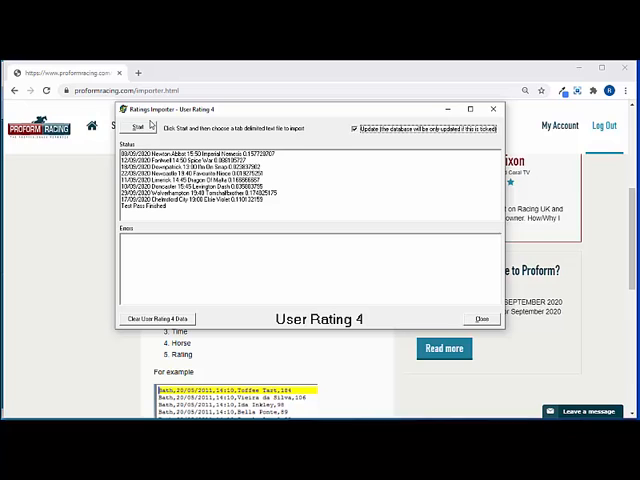
# - Re-select the ratings CSV and run the database import with 'Update the database' ticked
pyautogui.click(136, 128)
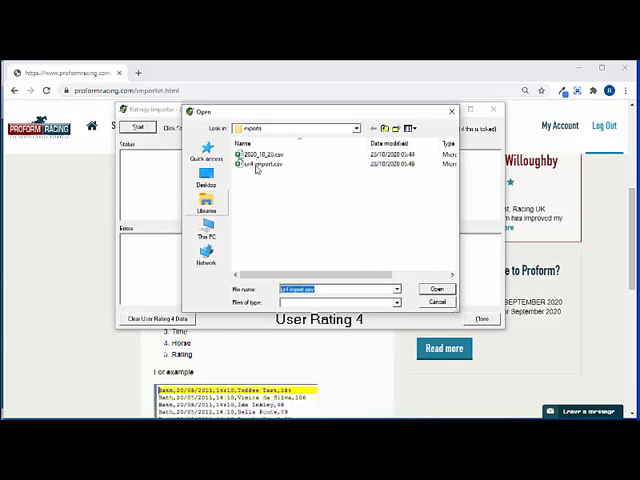
pyautogui.click(262, 164)
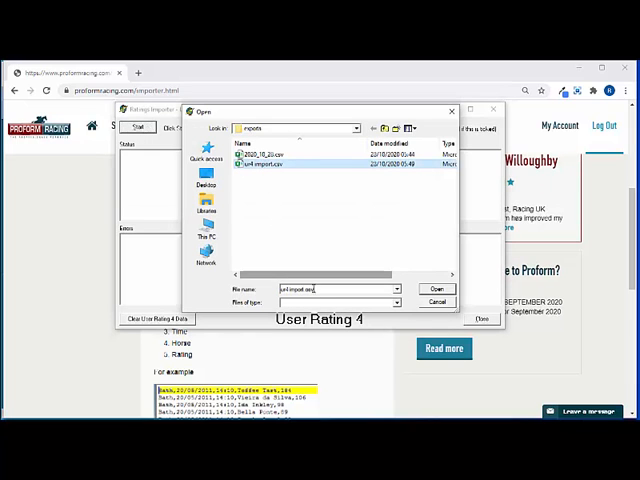
pyautogui.click(436, 288)
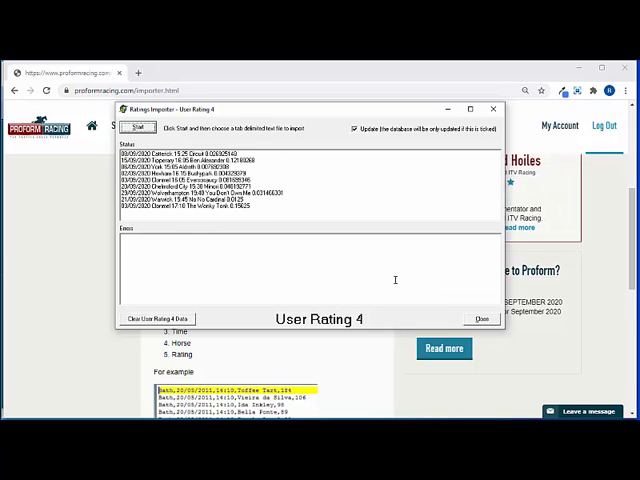
pyautogui.click(138, 128)
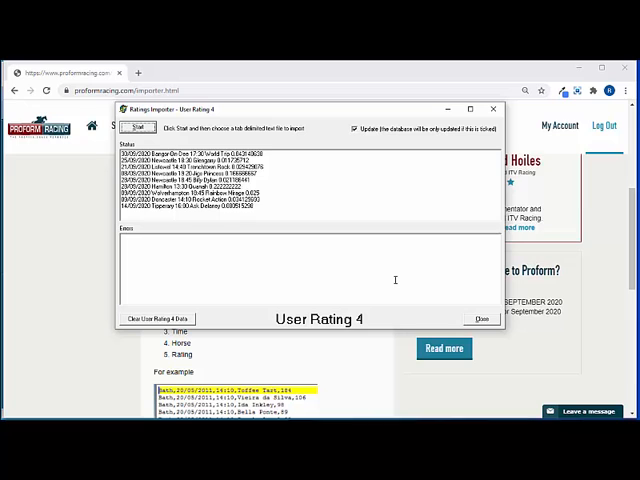
pyautogui.click(138, 128)
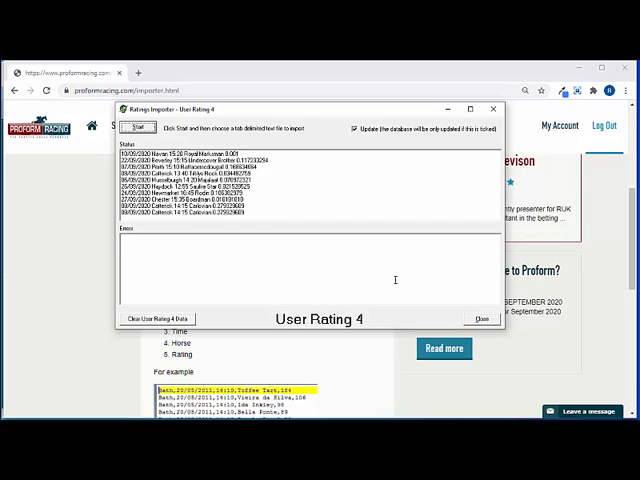
pyautogui.click(136, 128)
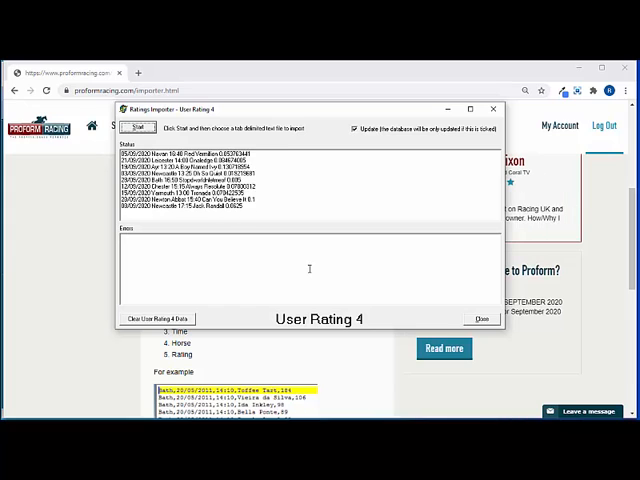
# - Let every rating row process, acknowledge the Done message and close the importer
pyautogui.click(136, 128)
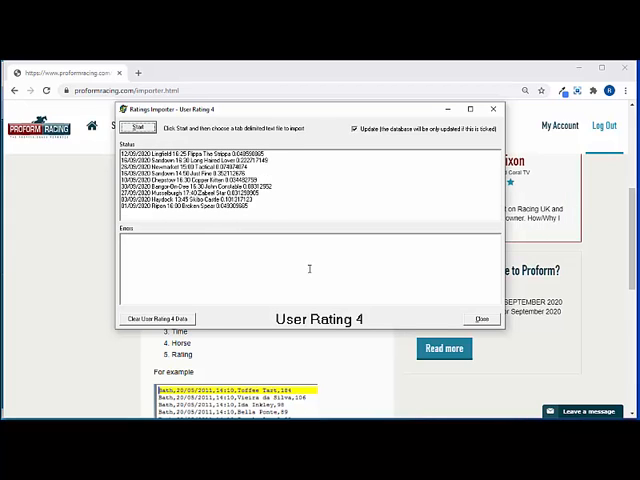
pyautogui.click(138, 128)
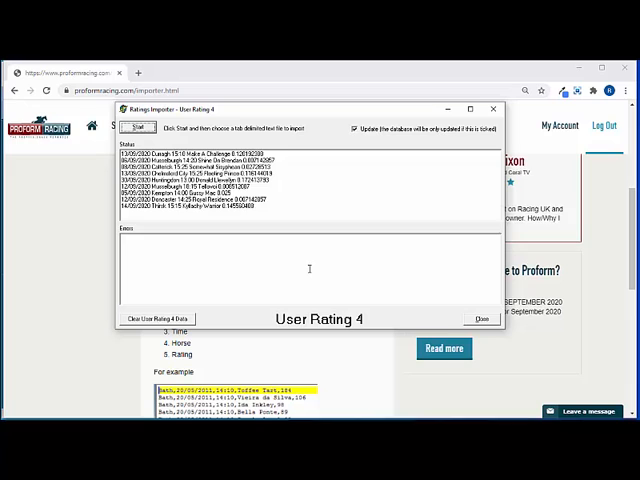
pyautogui.click(138, 128)
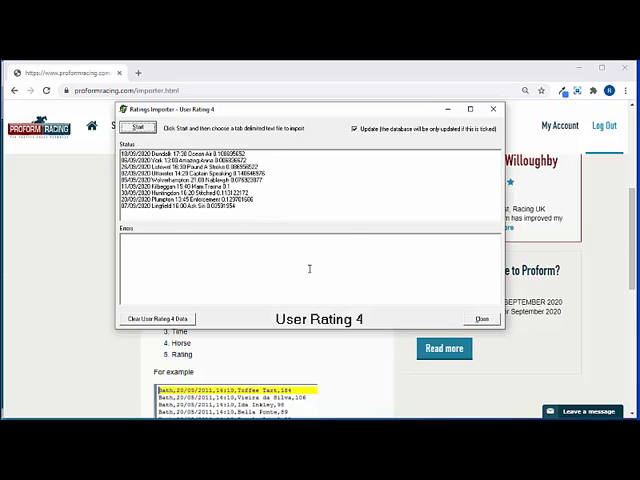
pyautogui.click(138, 128)
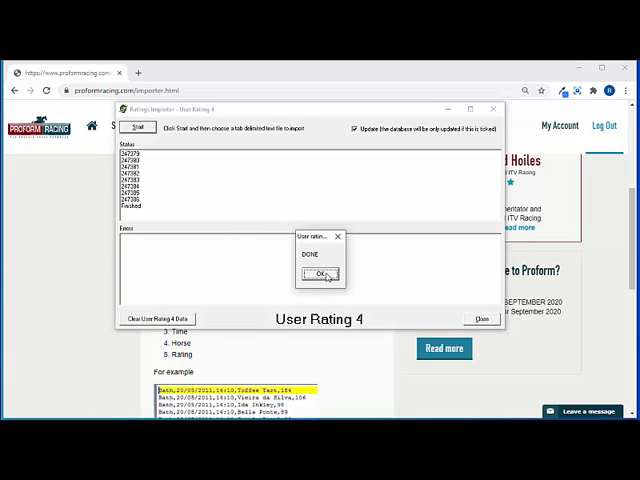
pyautogui.click(318, 274)
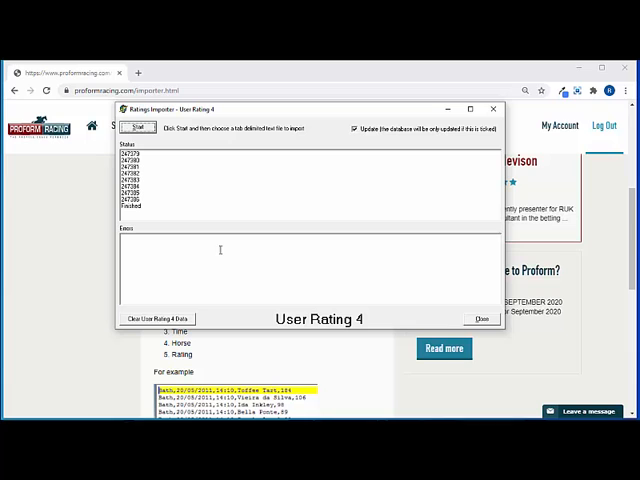
pyautogui.click(480, 320)
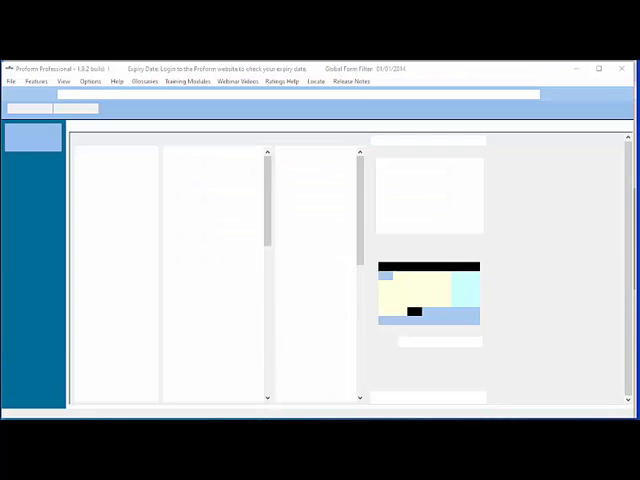
# - Launch System Builder, review the Speed and User Rating filters including User Rating 4, then show Breakdowns
pyautogui.click(78, 108)
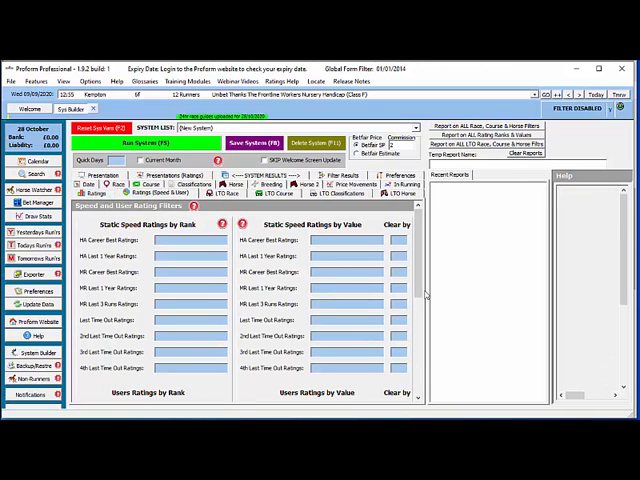
pyautogui.scroll(-3)
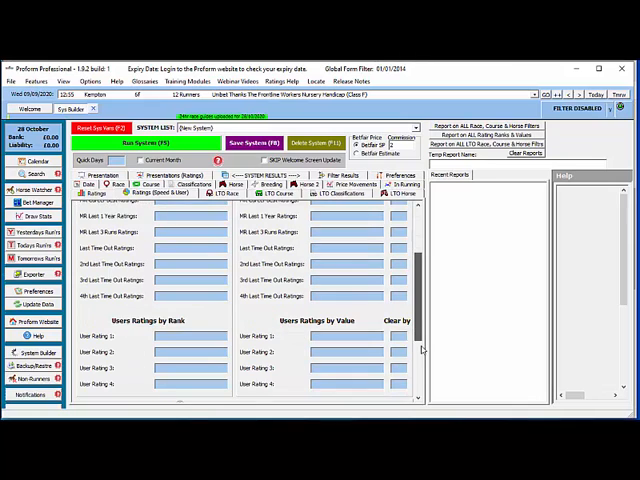
pyautogui.scroll(-3)
pyautogui.write('1')
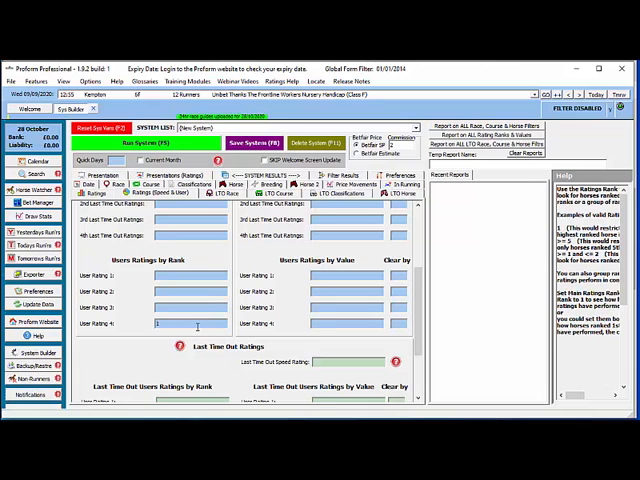
pyautogui.moveTo(416, 302)
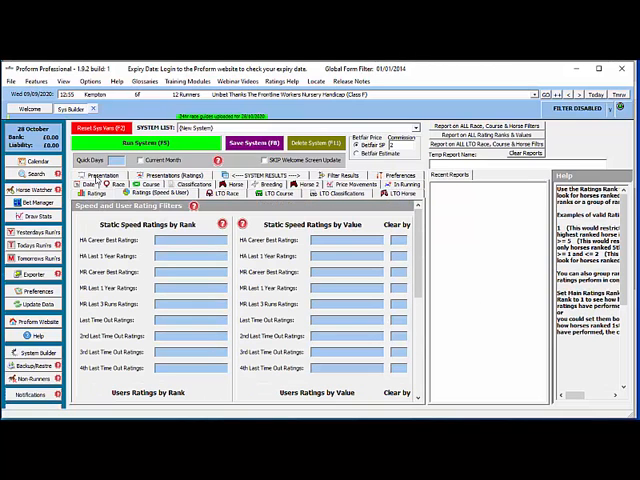
pyautogui.click(100, 188)
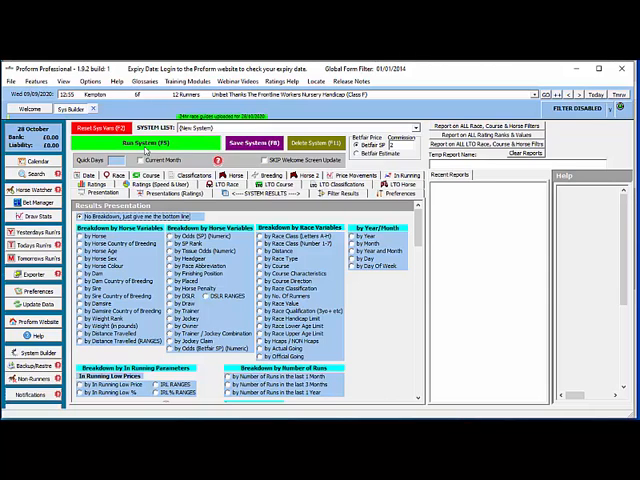
# - Display the System Results table split by the chosen breakdown variable
pyautogui.click(146, 144)
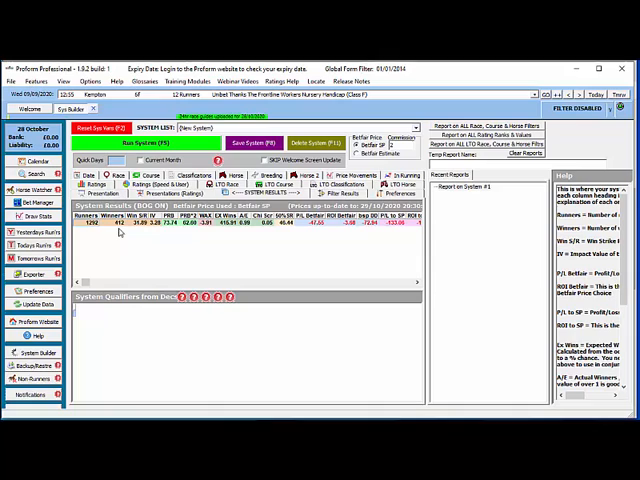
pyautogui.moveTo(140, 236)
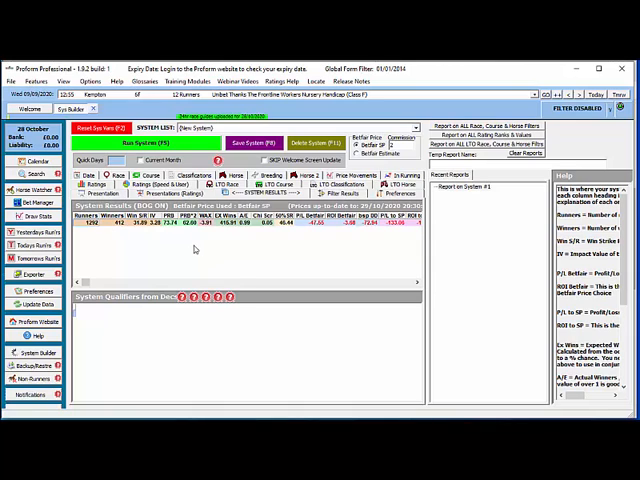
pyautogui.moveTo(240, 268)
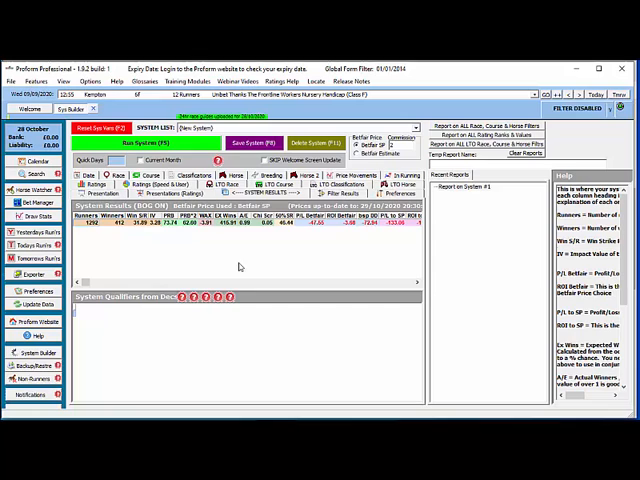